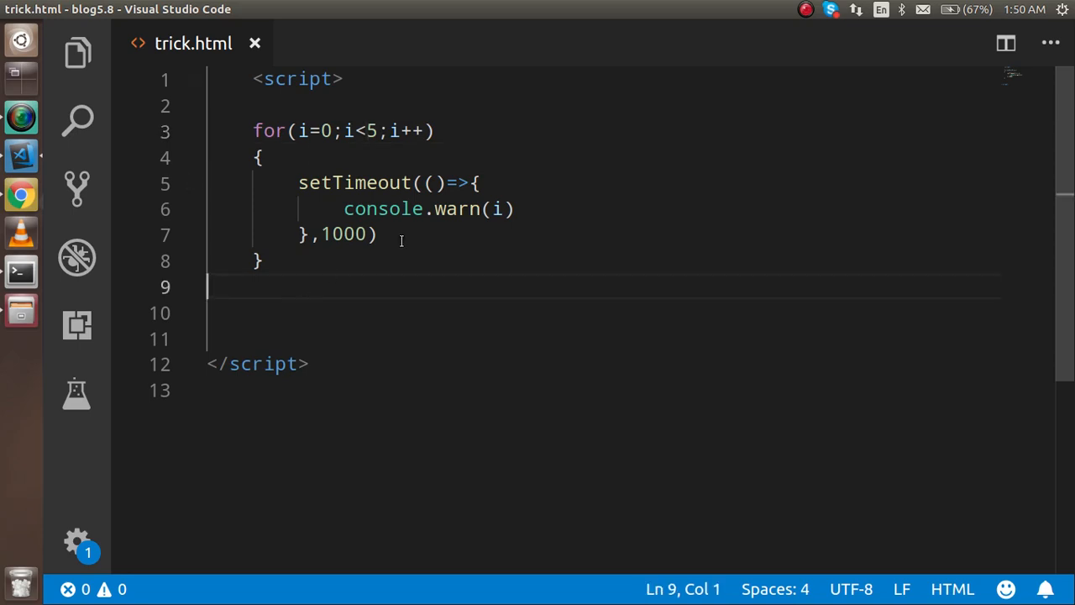
pyautogui.moveTo(389, 269)
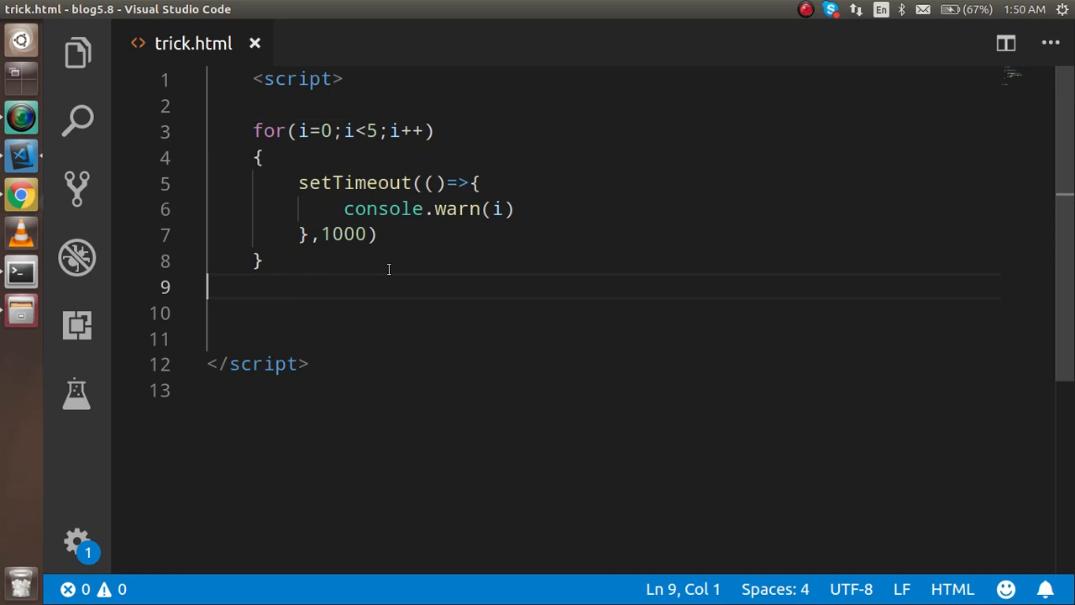
pyautogui.moveTo(344, 183)
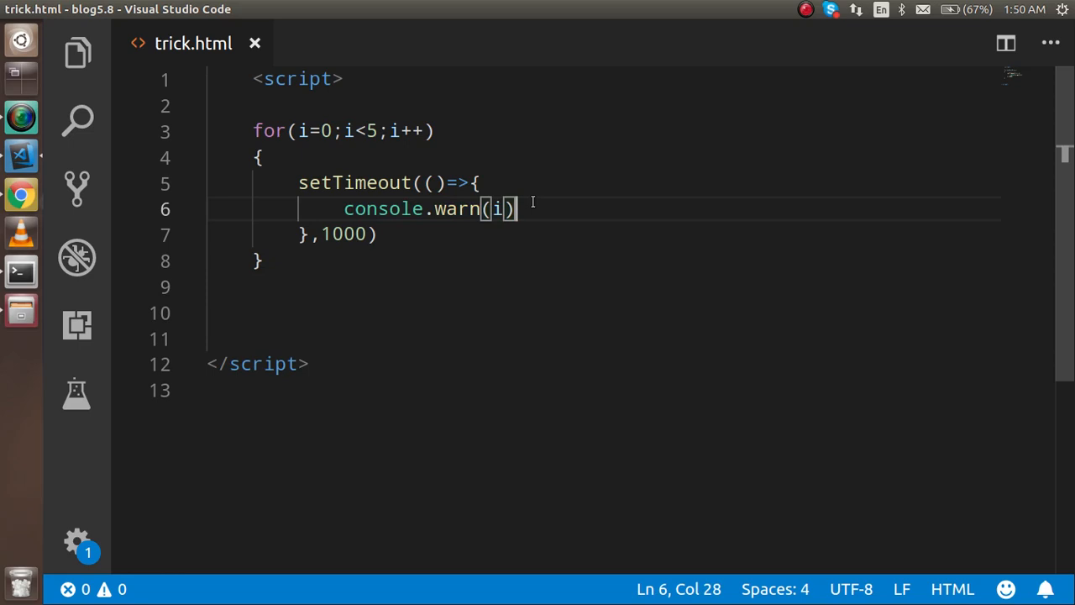
pyautogui.moveTo(309, 328)
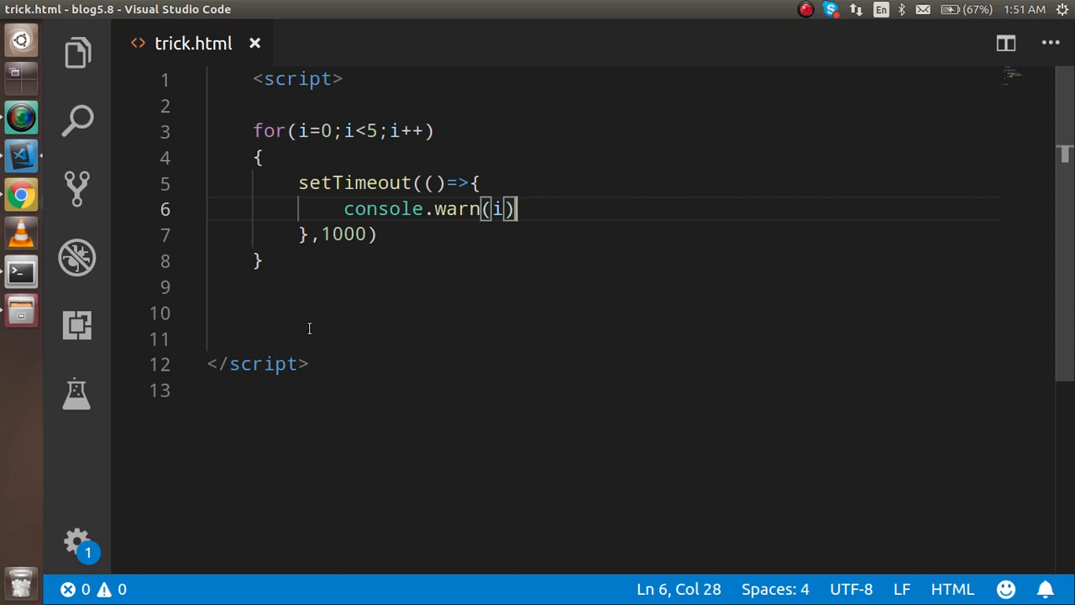
# Step: Add the comment //5 on line 11 below the for loop
pyautogui.write('//')
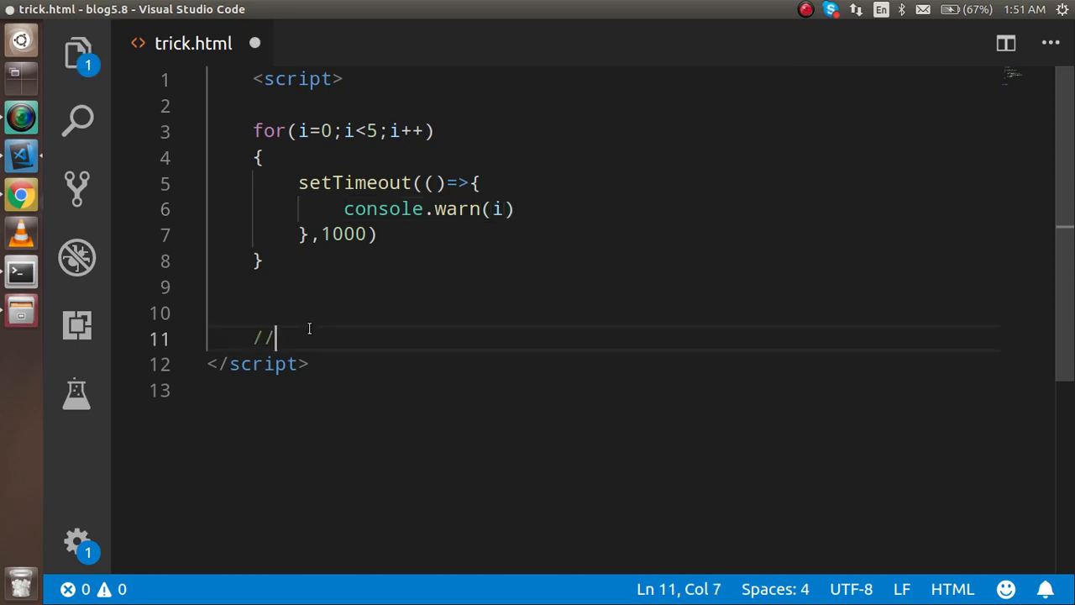
pyautogui.write('5')
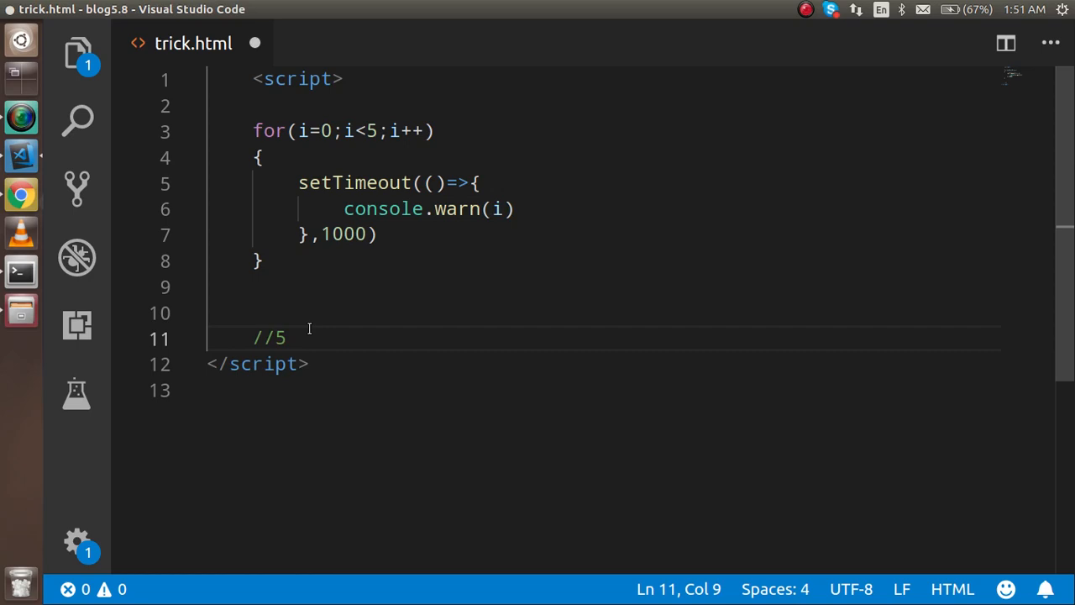
pyautogui.moveTo(434, 242)
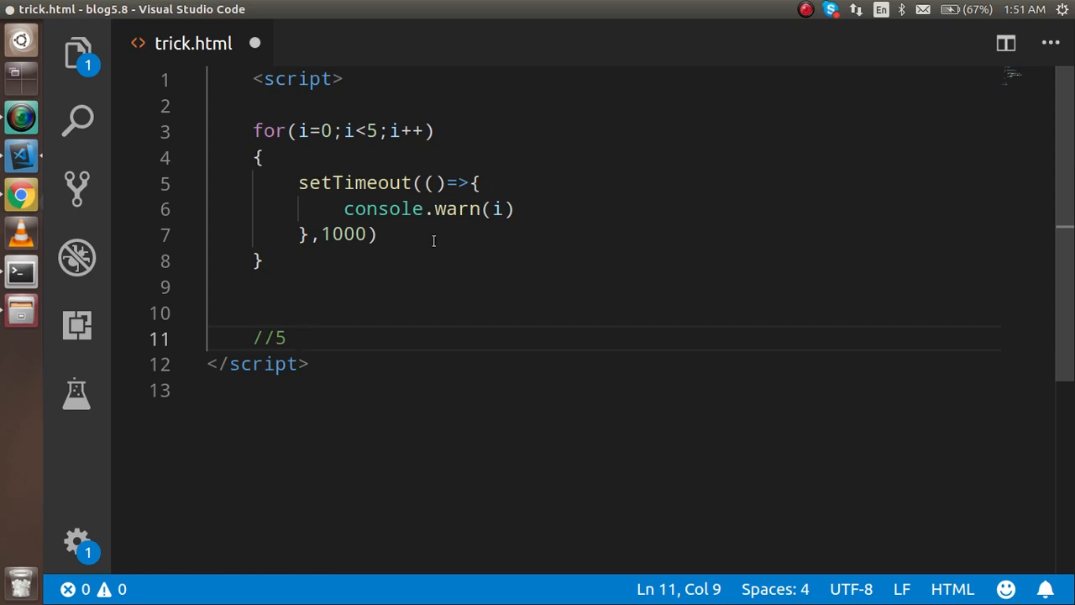
# Step: Inspect the setTimeout block and its 1000 ms delay, then undo the stray comment with Ctrl+/
pyautogui.moveTo(299, 184); pyautogui.dragTo(376, 234)
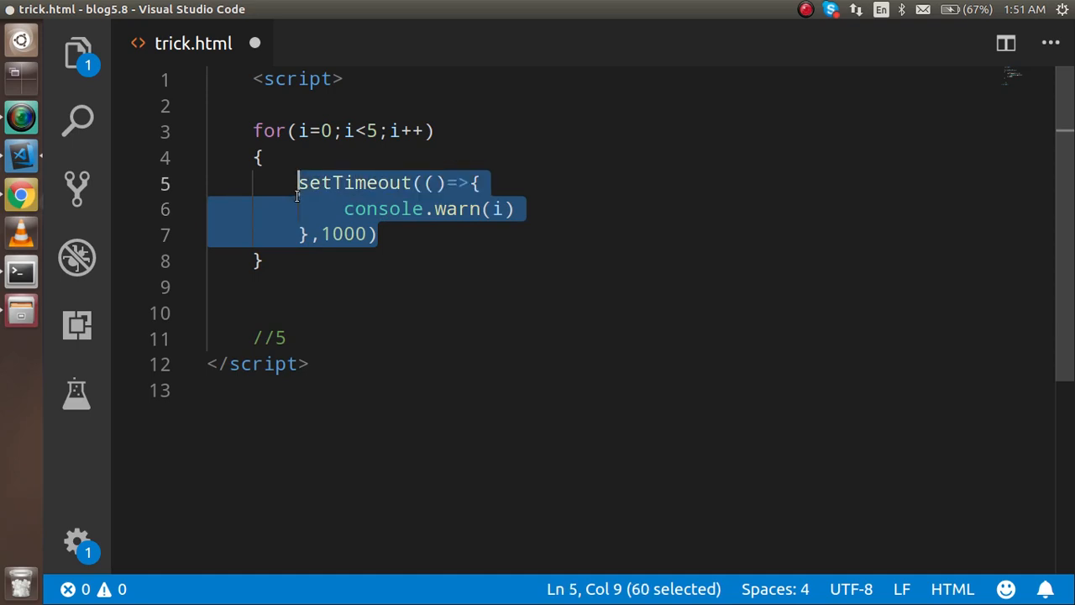
pyautogui.click(501, 208)
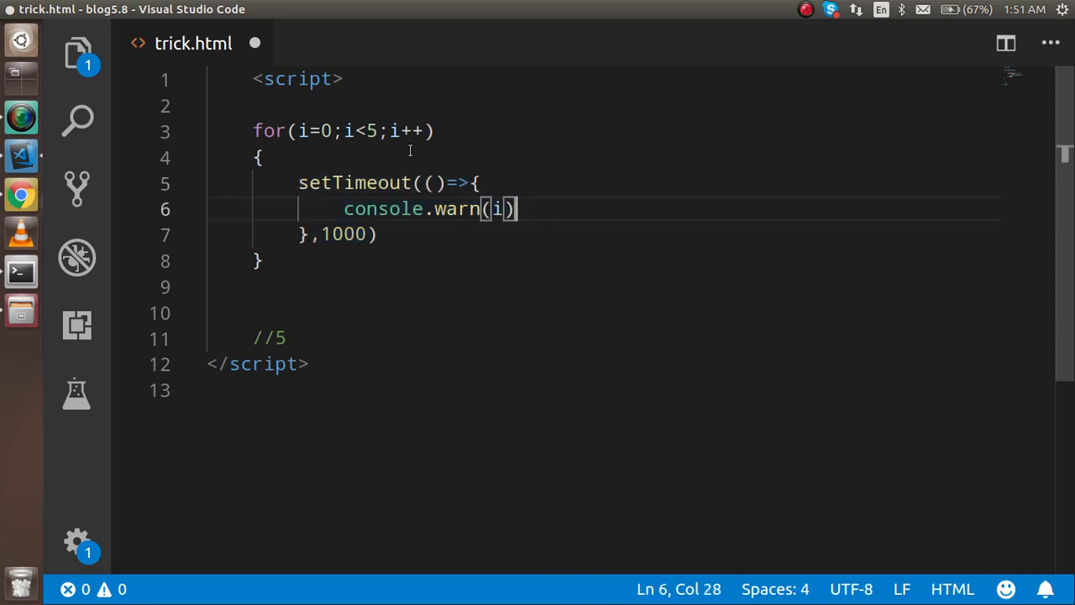
pyautogui.moveTo(346, 246)
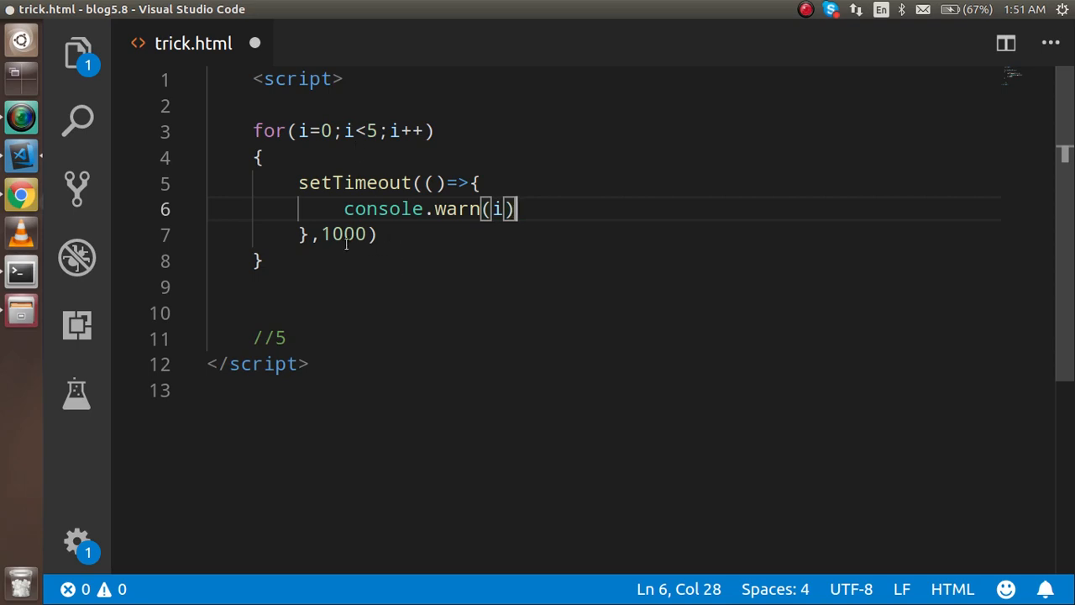
pyautogui.doubleClick(343, 235)
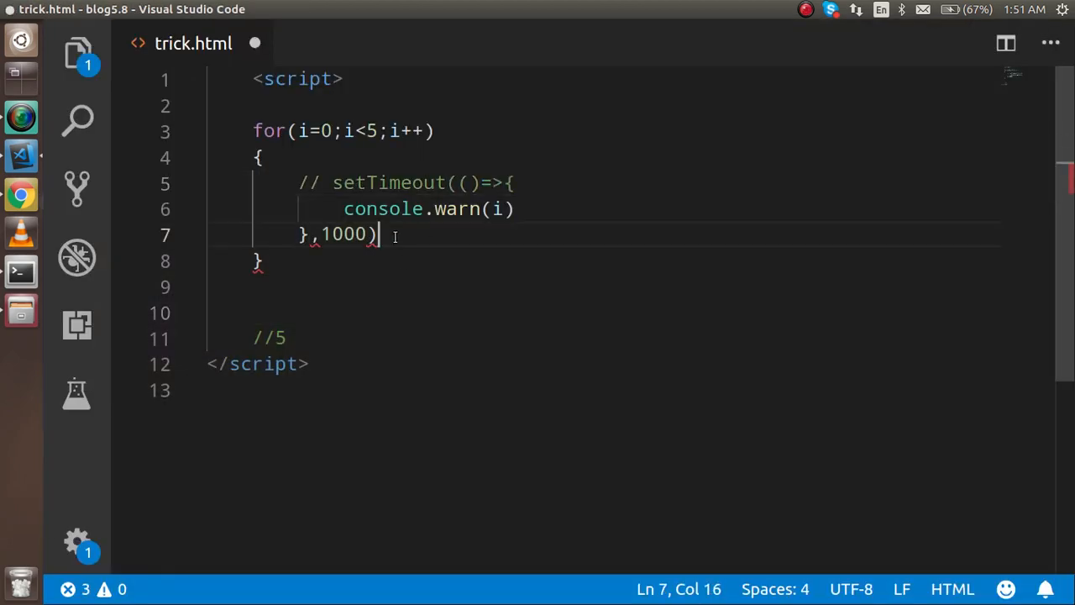
pyautogui.press('ctrl+/')
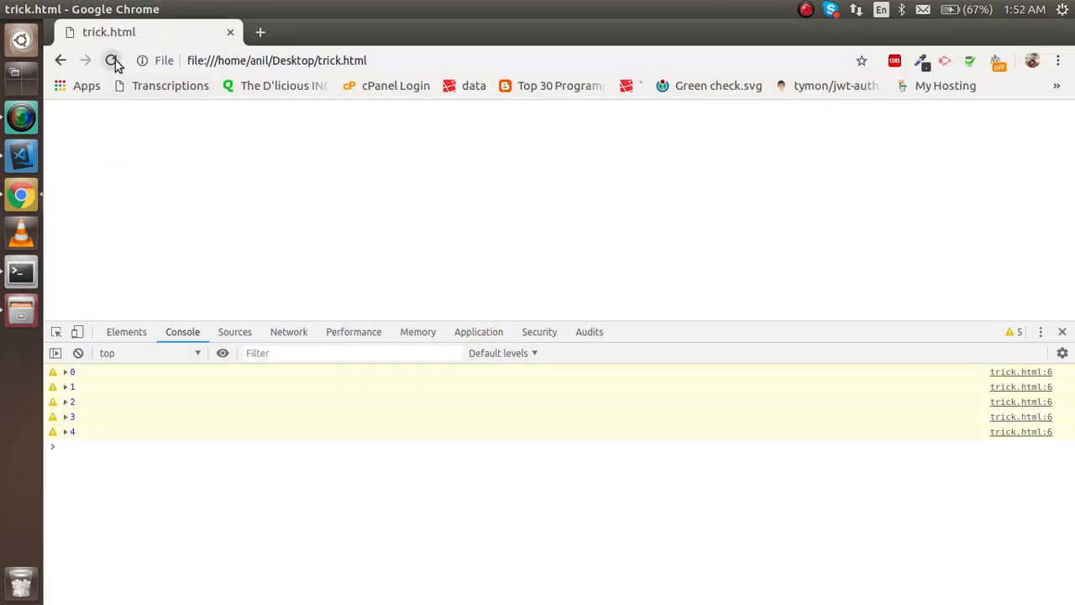
# Step: Reload trick.html in Chrome and expand a console warning to check its source
pyautogui.click(111, 61)
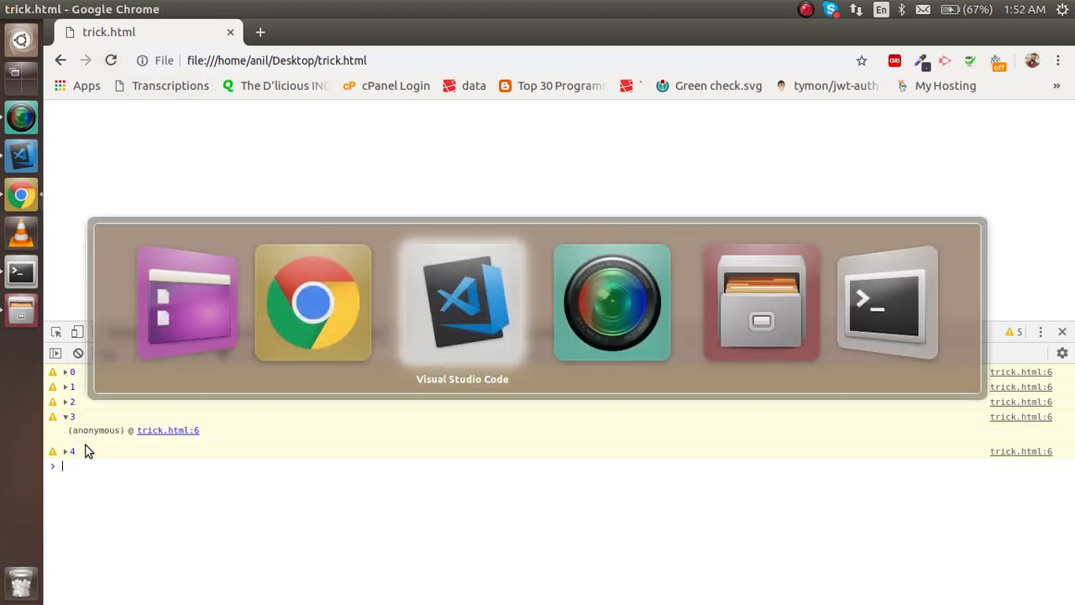
pyautogui.click(462, 302)
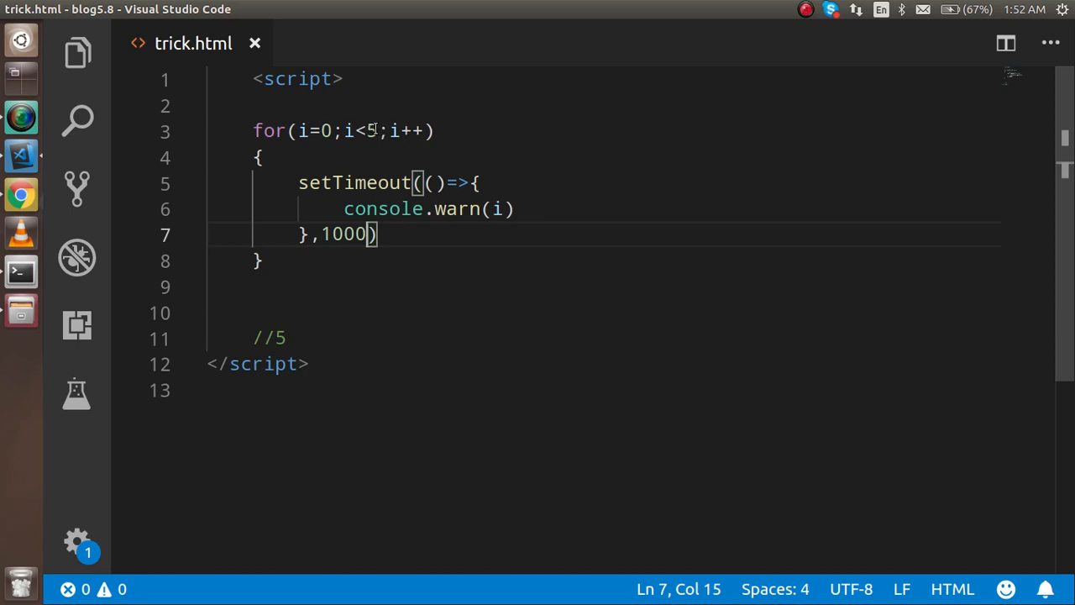
pyautogui.click(383, 131)
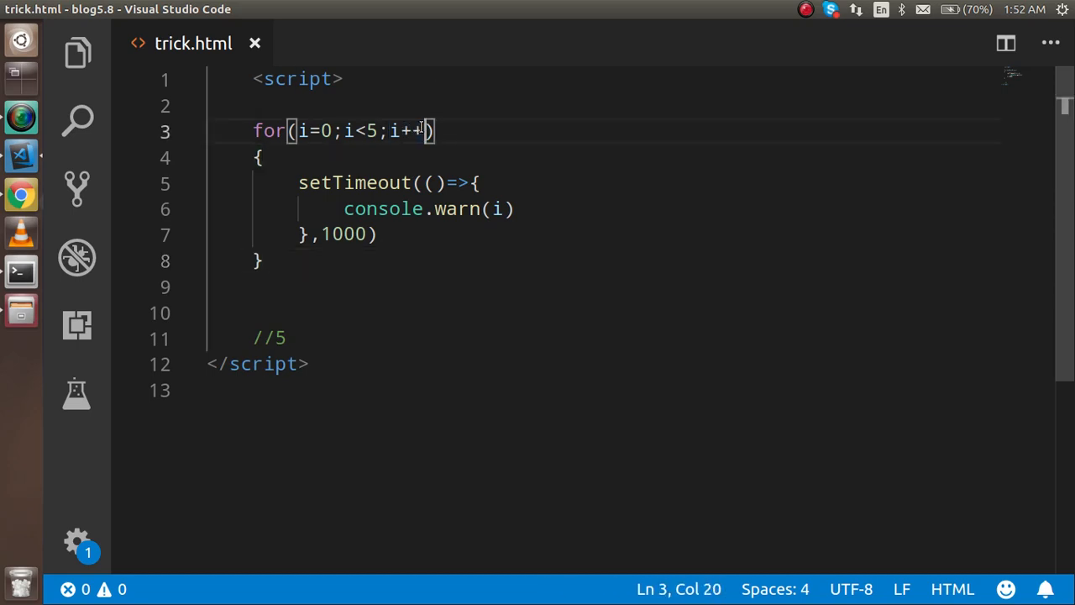
pyautogui.doubleClick(343, 233)
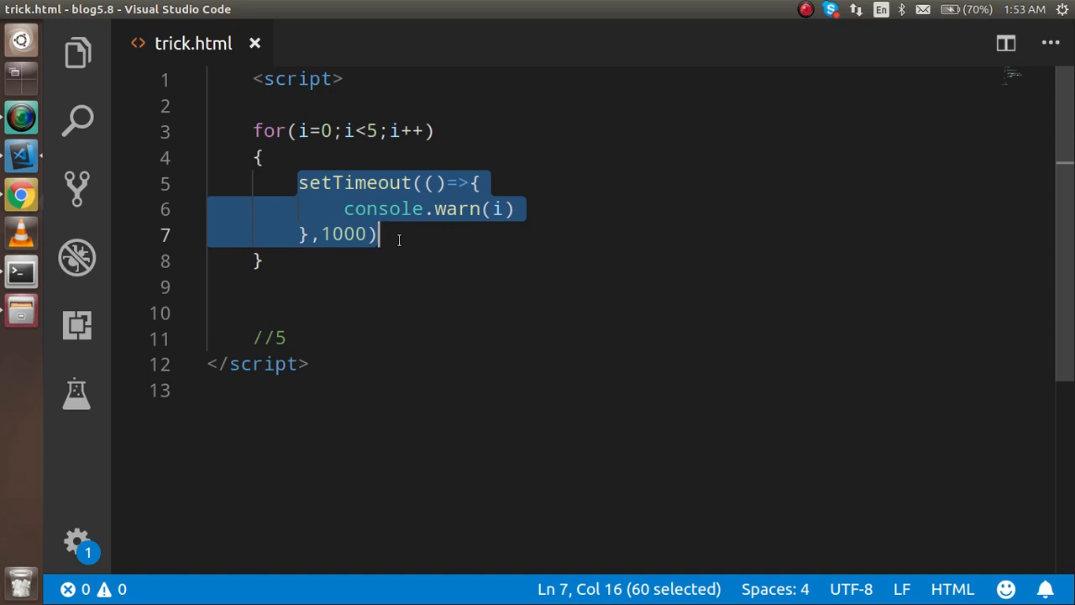
pyautogui.click(805, 10)
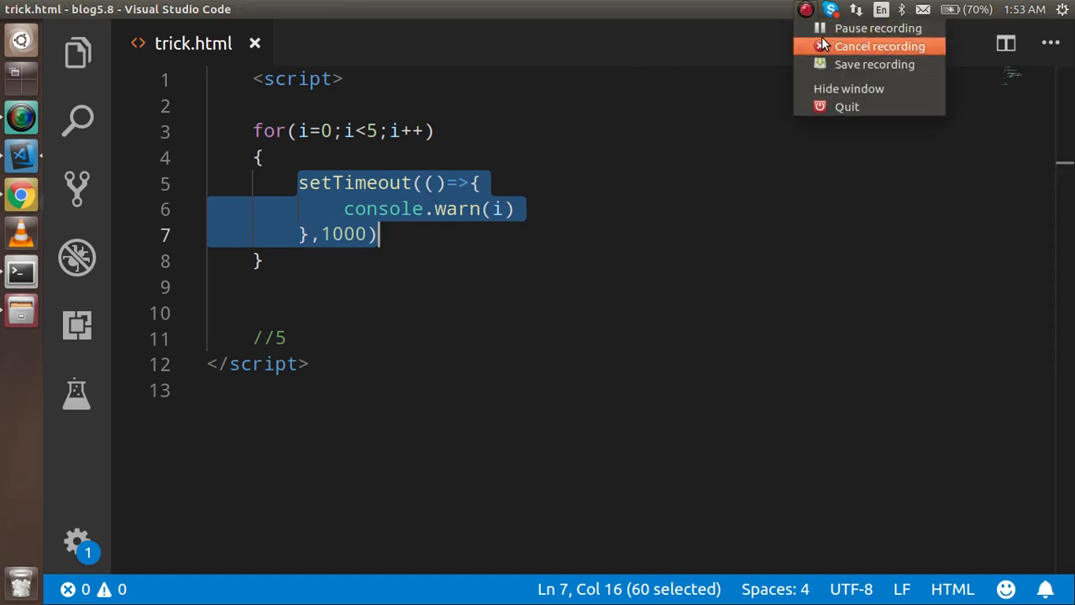